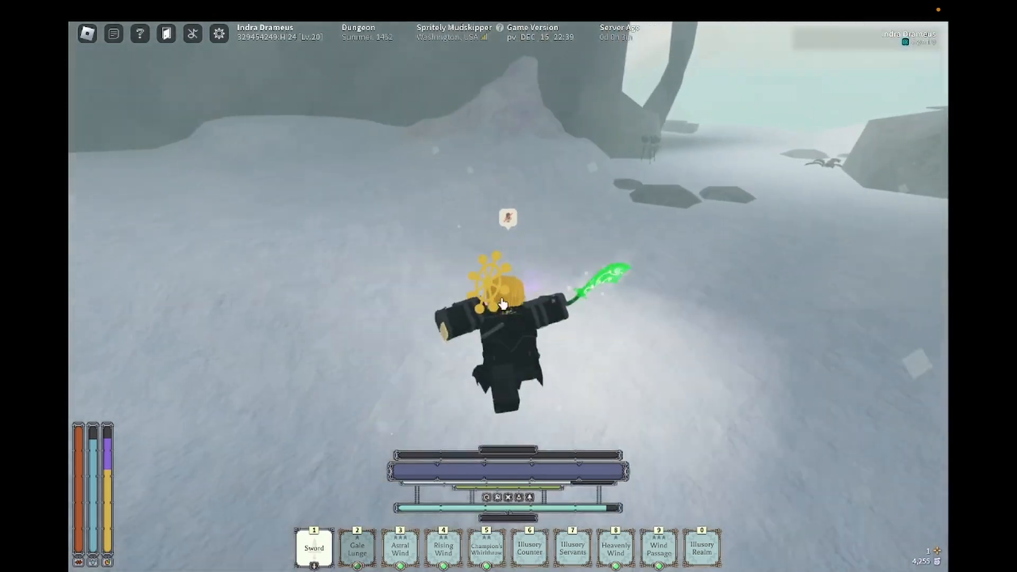
- Bring up the in-game settings menu over the snowy dungeon scene
{"action": "key", "text": "Escape"}
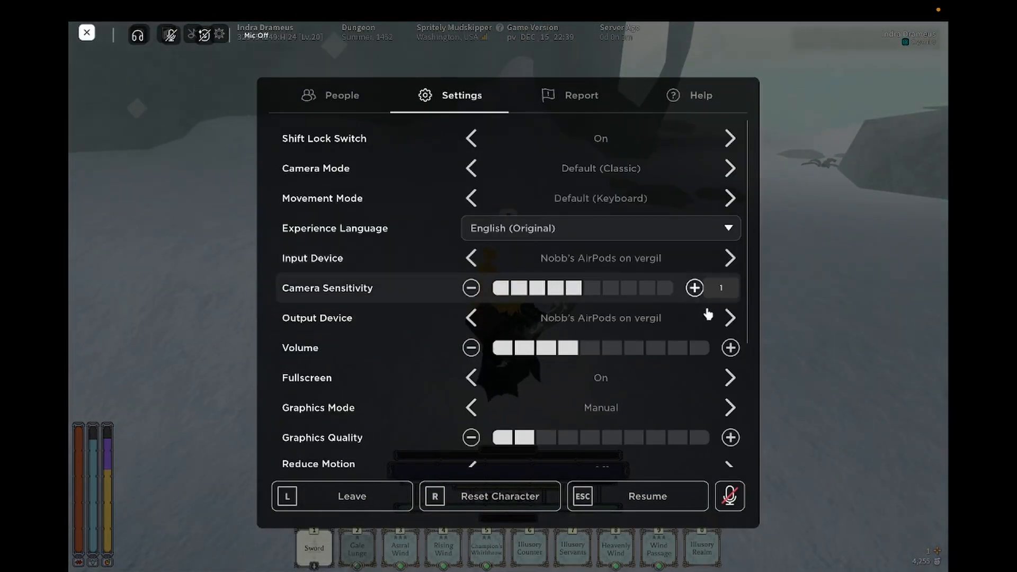